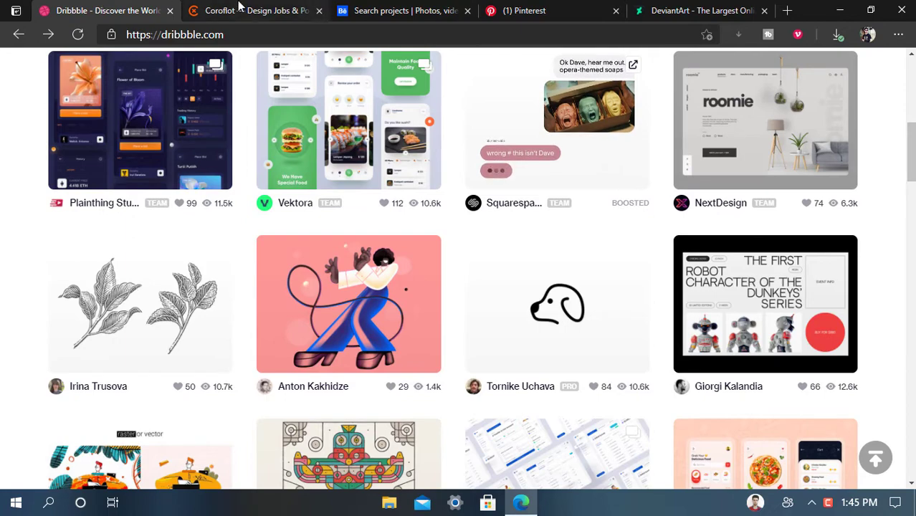
- View the Coroflot, Behance, Pinterest and DeviantArt tabs in turn
click(256, 10)
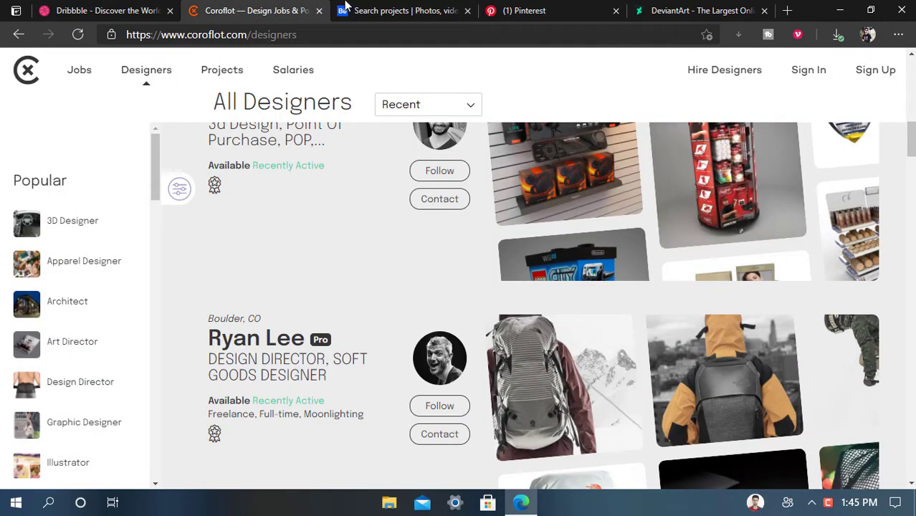
click(404, 10)
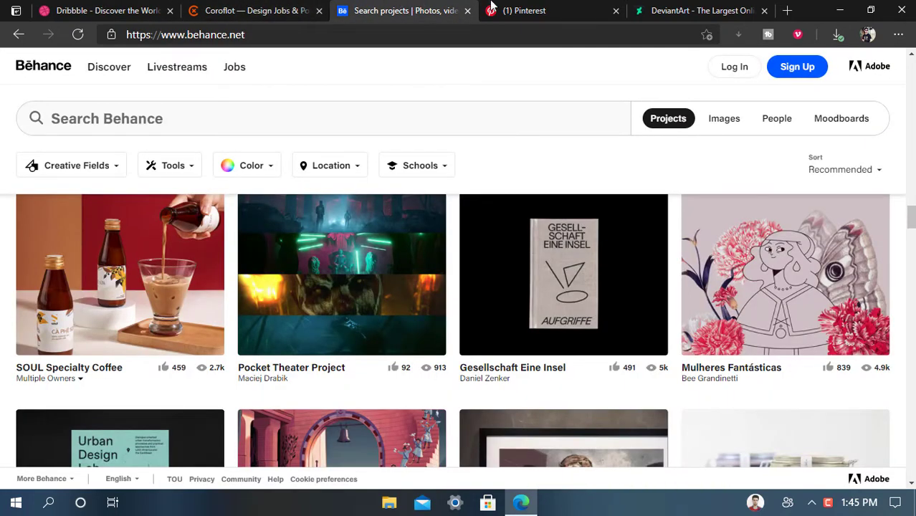
click(552, 10)
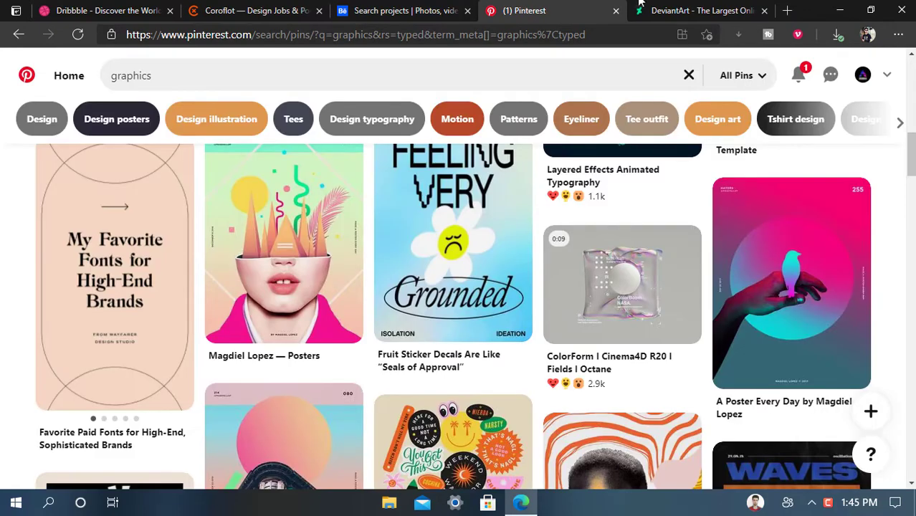
click(702, 10)
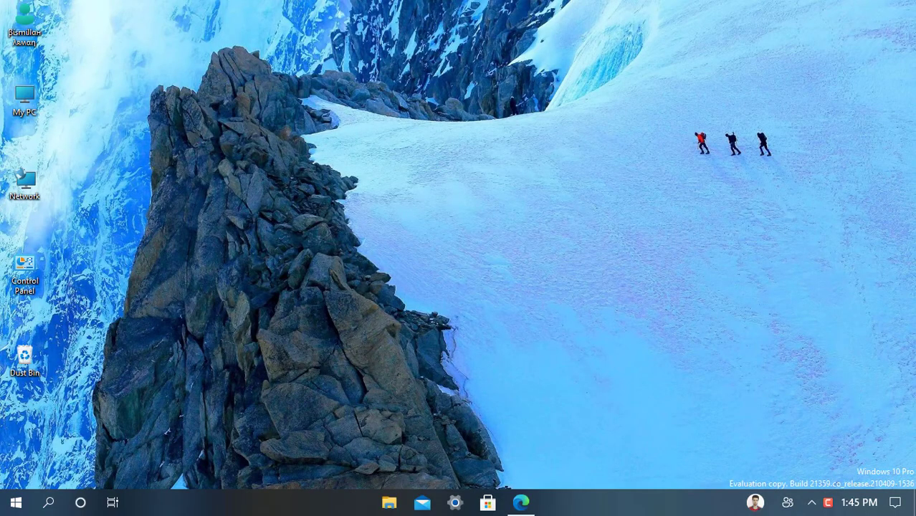
mouse_move(430, 161)
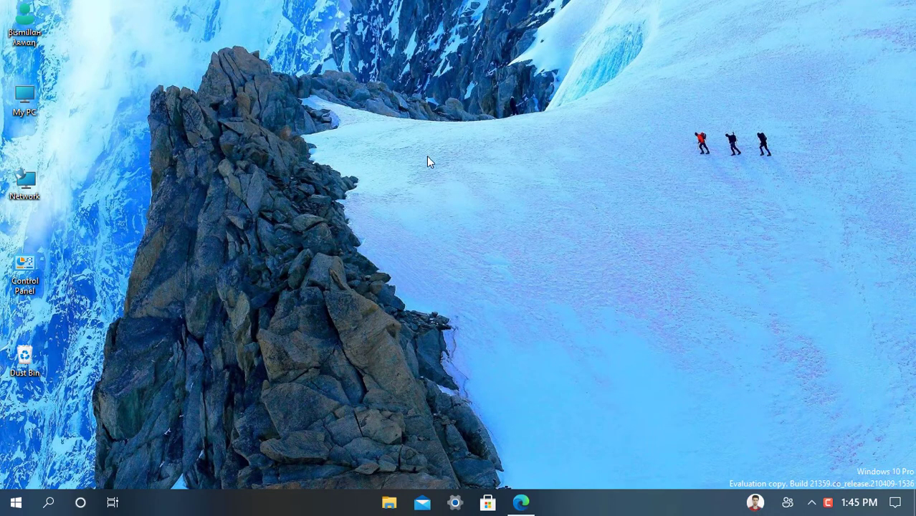
mouse_move(453, 201)
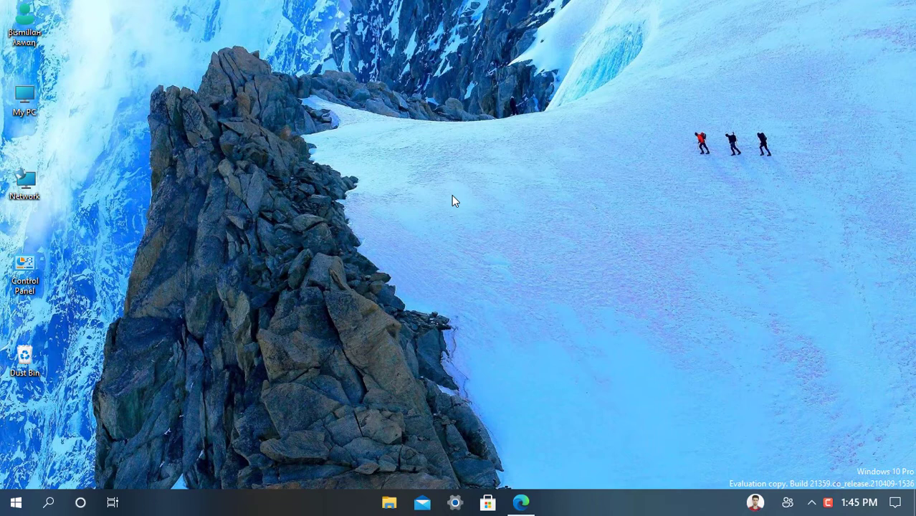
mouse_move(456, 206)
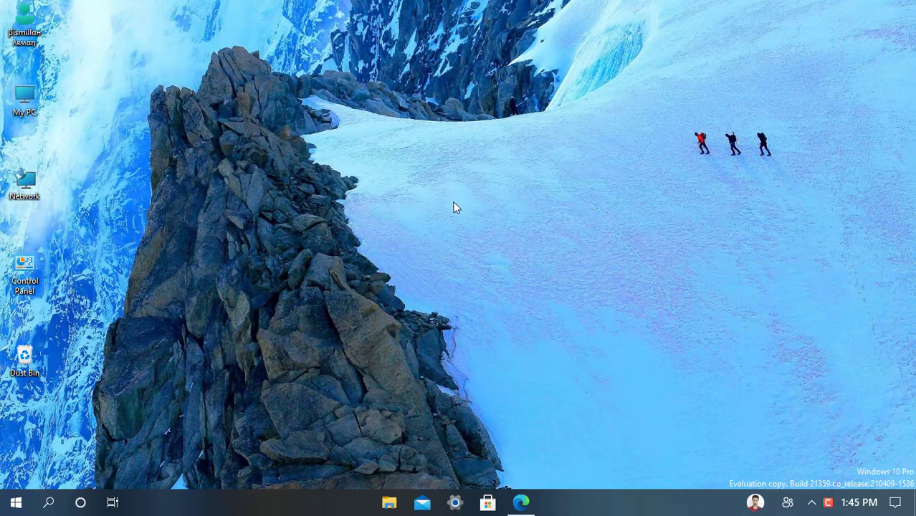
- Restore the browser and browse down the Dribbble home page's gallery of popular shots
click(522, 502)
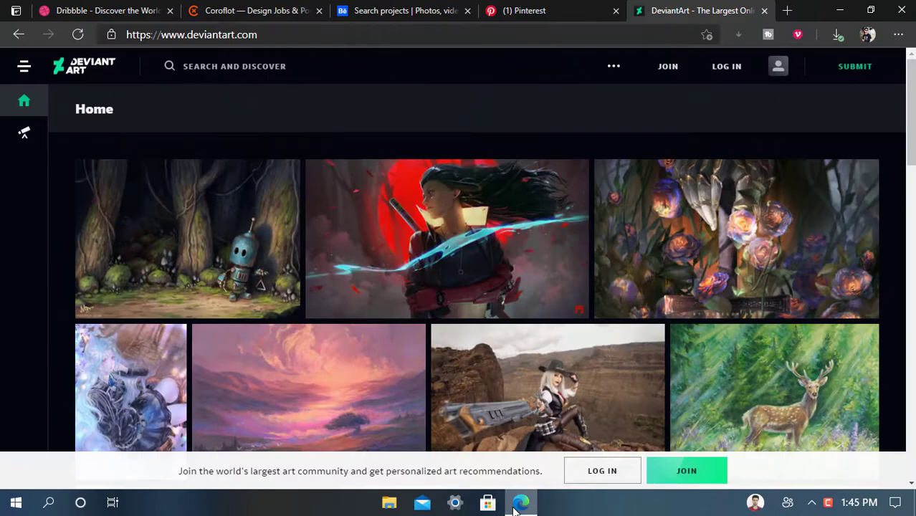
click(100, 10)
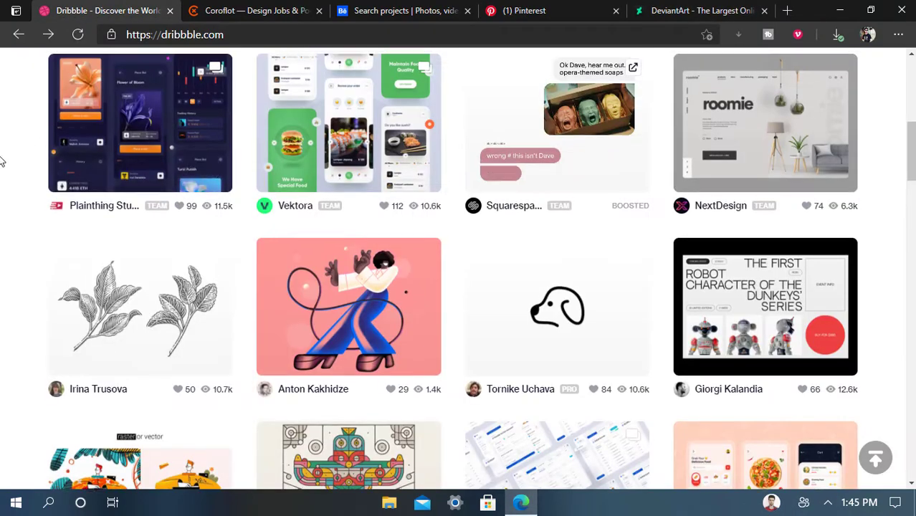
scroll(up, 3)
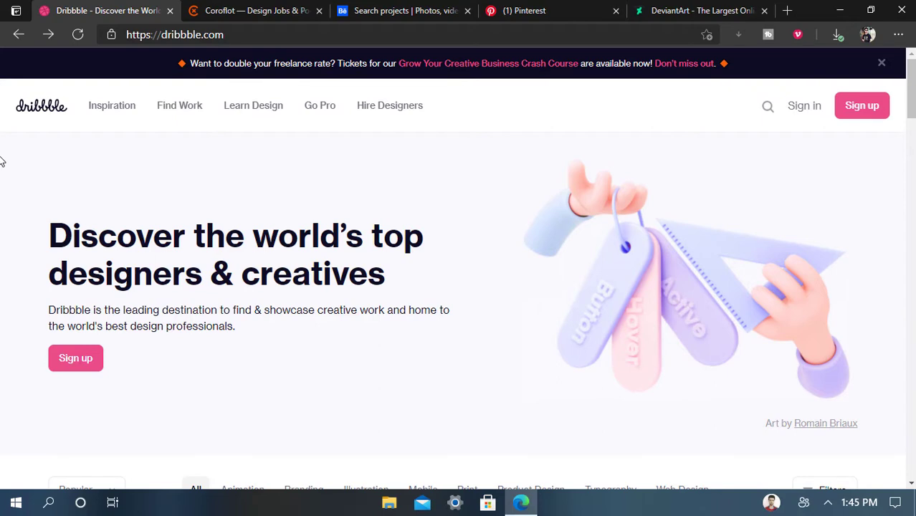
scroll(down, 3)
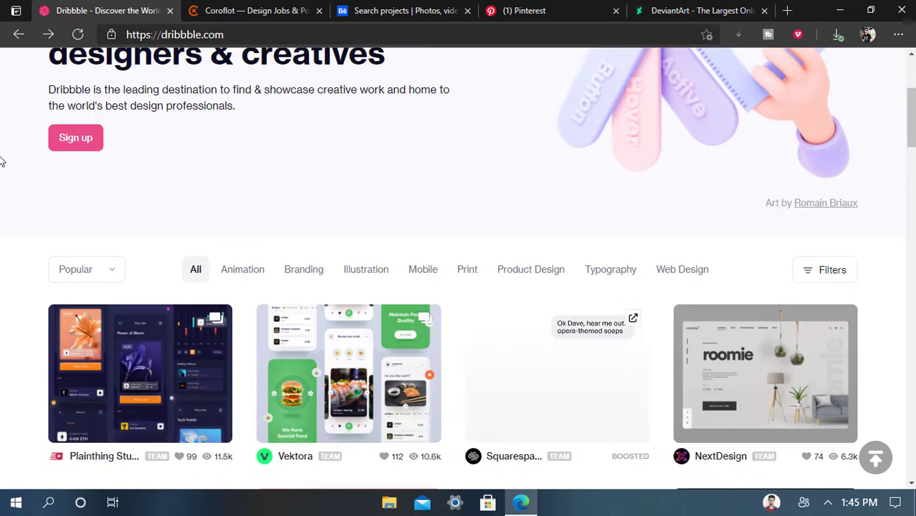
scroll(down, 3)
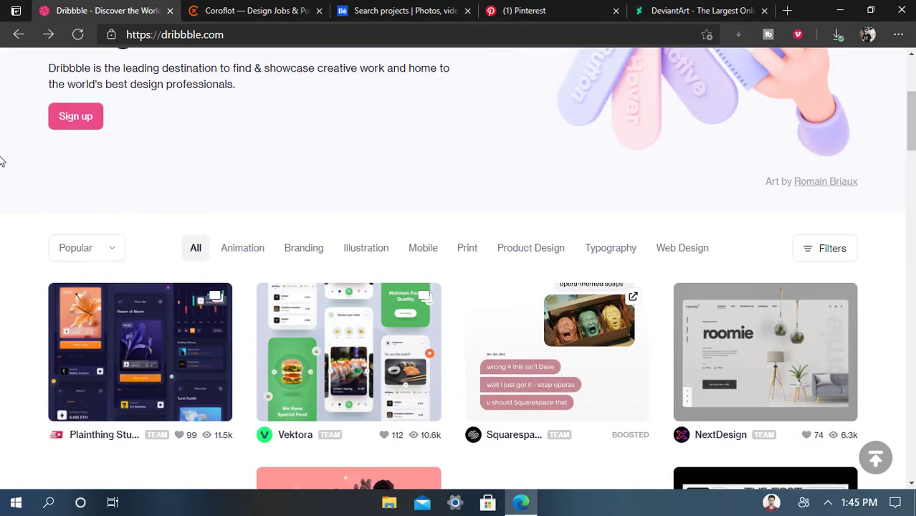
scroll(down, 3)
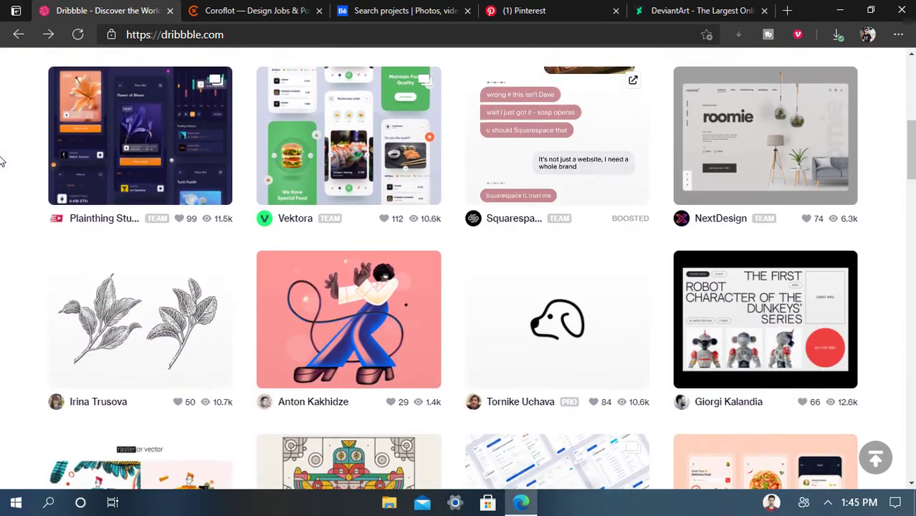
scroll(down, 3)
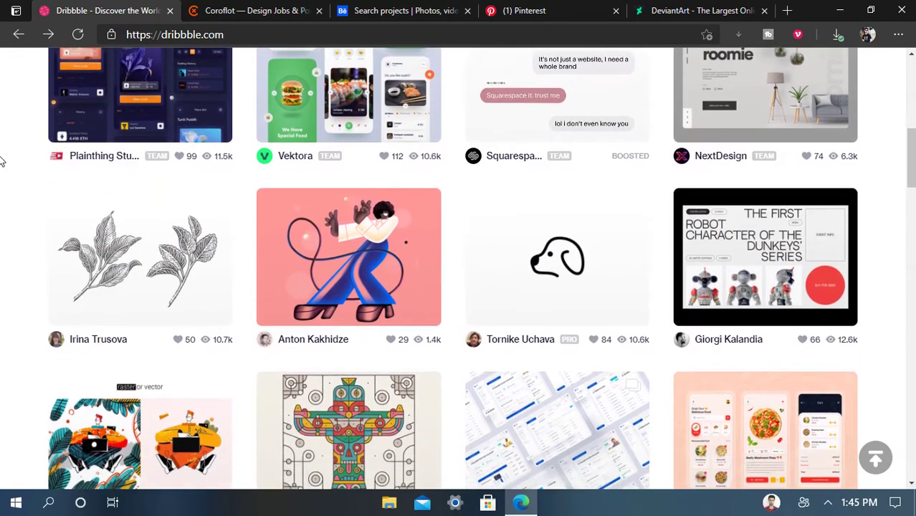
scroll(down, 3)
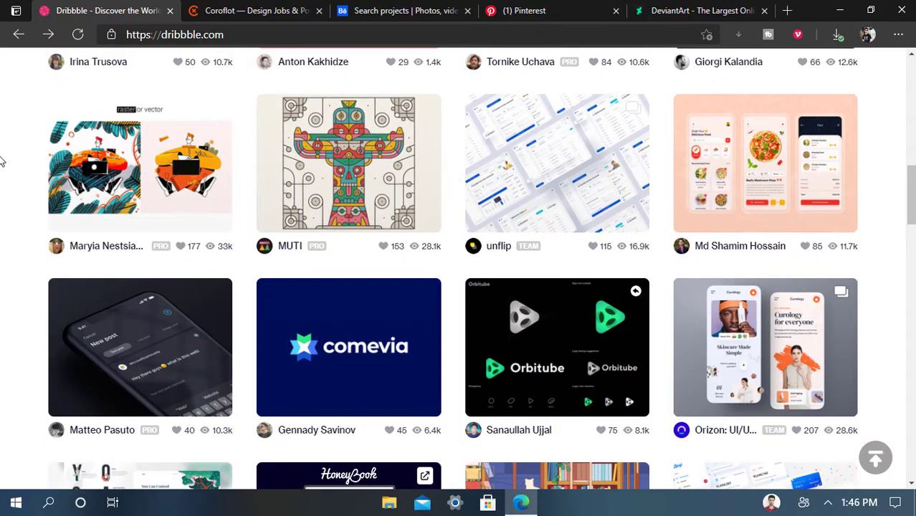
scroll(down, 3)
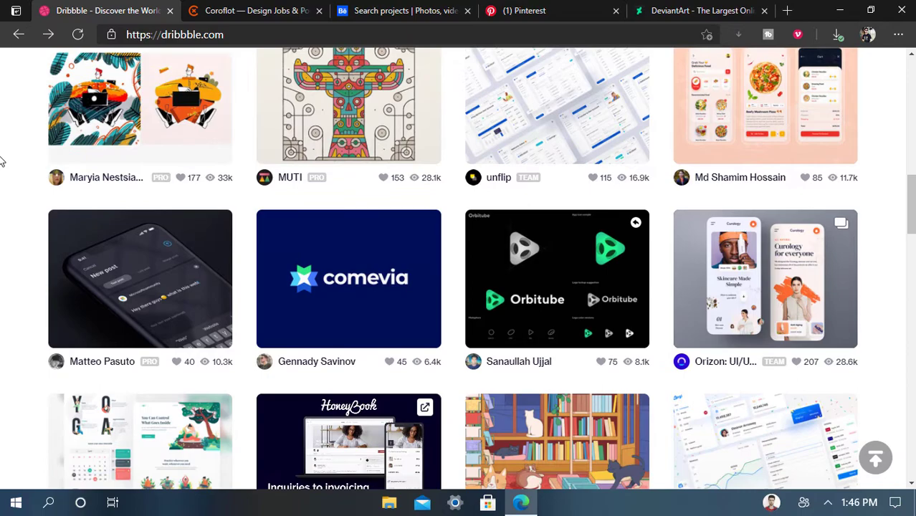
scroll(down, 3)
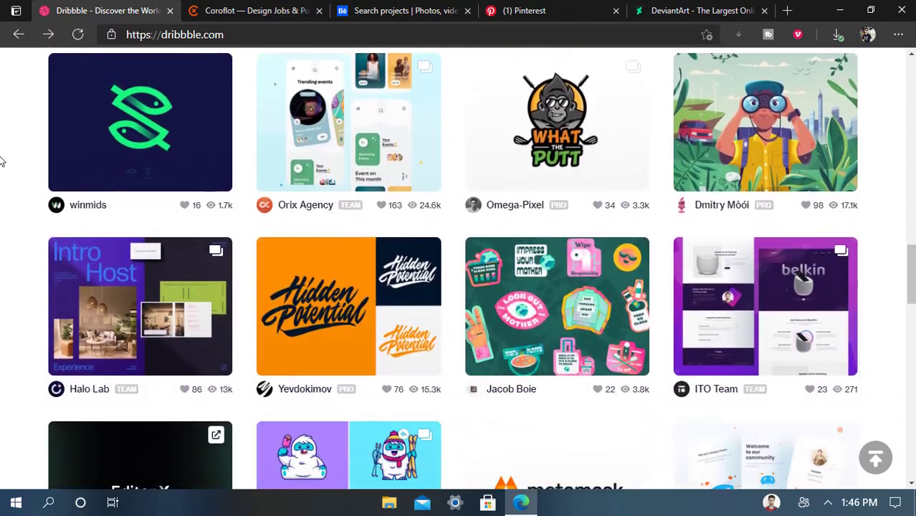
- Browse Coroflot's All Designers directory down to illustrator Matt Curtis's portfolio
click(255, 10)
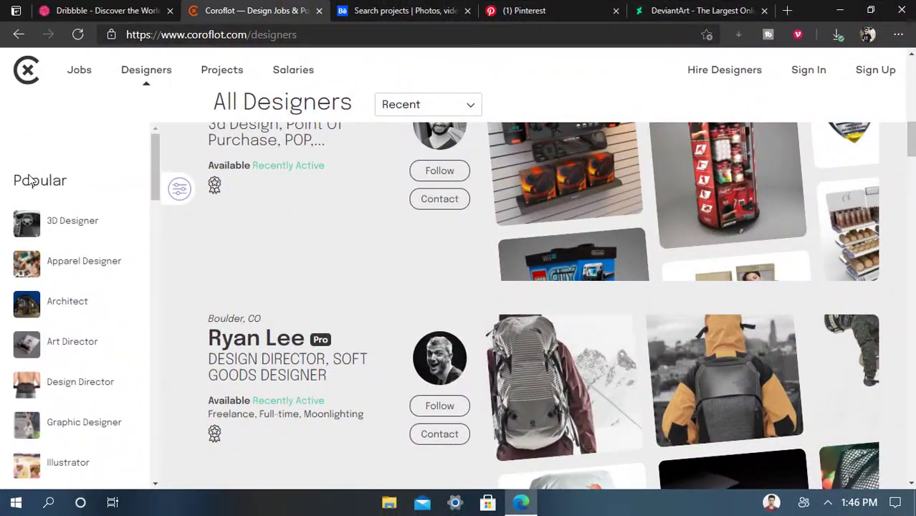
scroll(down, 3)
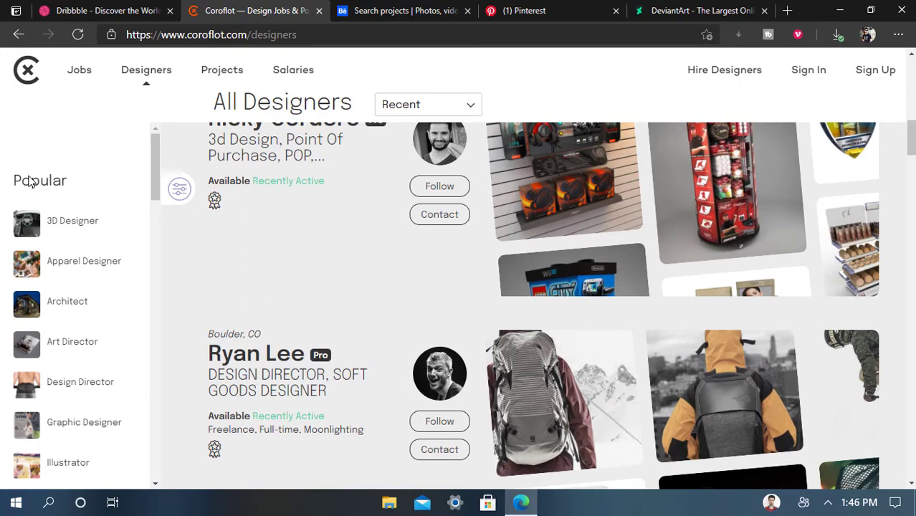
scroll(up, 3)
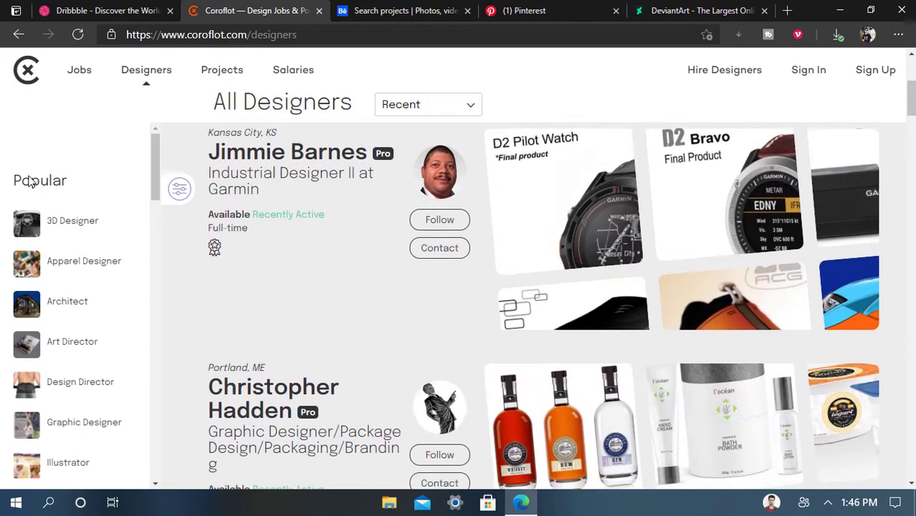
scroll(down, 3)
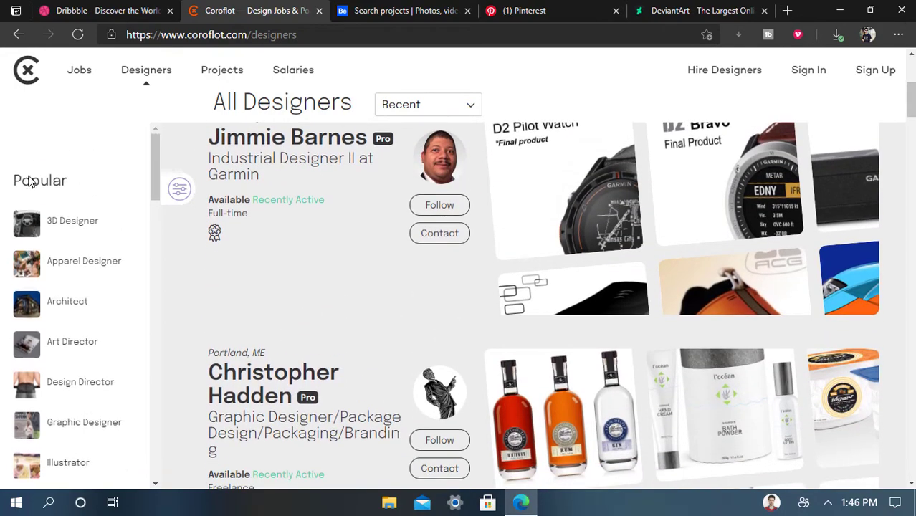
mouse_move(321, 183)
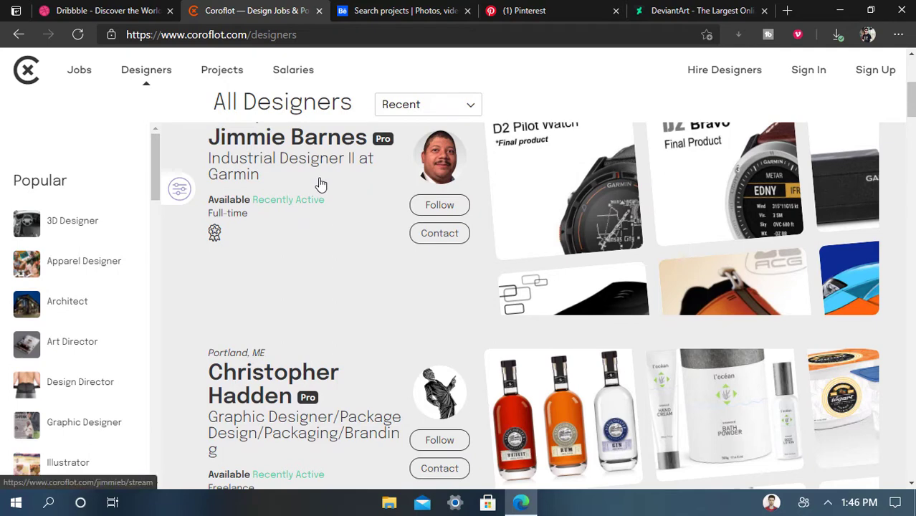
mouse_move(55, 178)
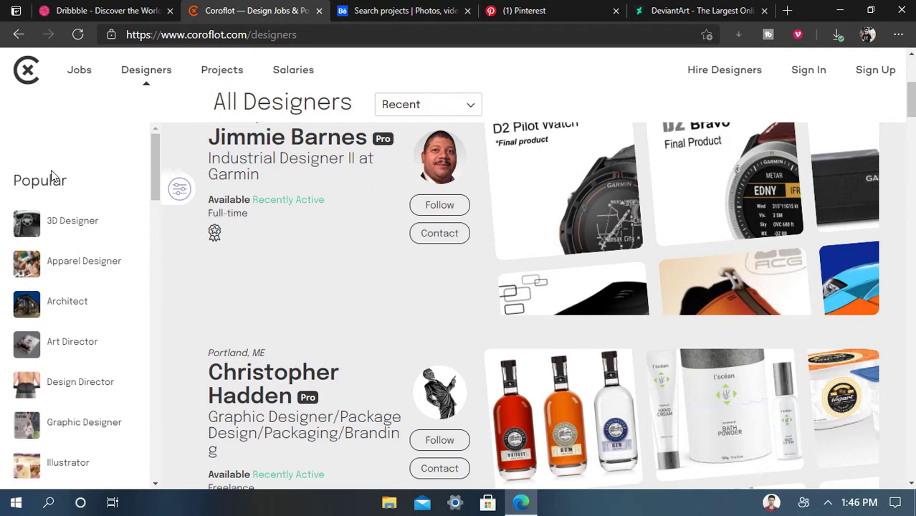
mouse_move(3, 300)
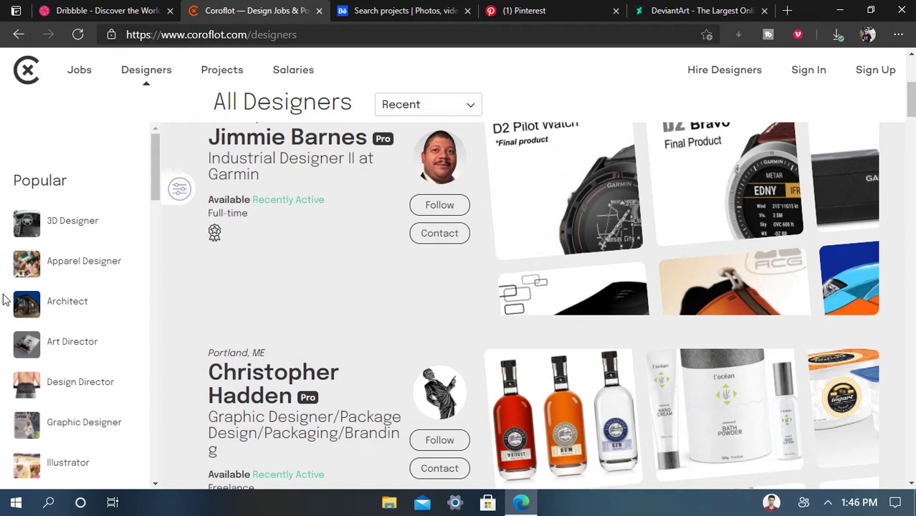
mouse_move(50, 436)
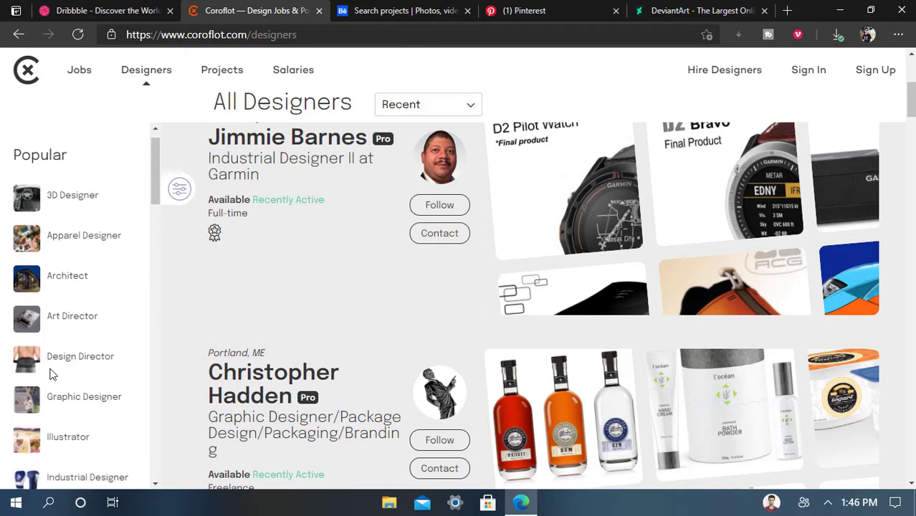
scroll(down, 3)
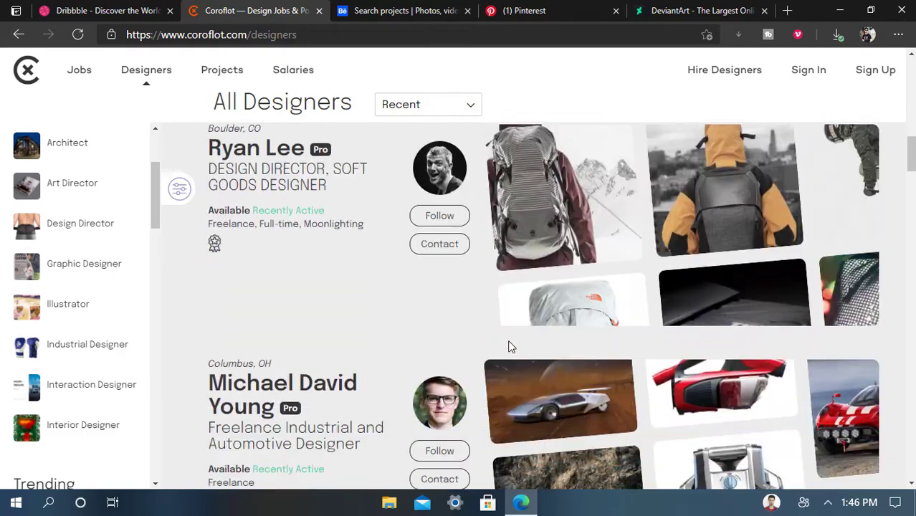
scroll(down, 3)
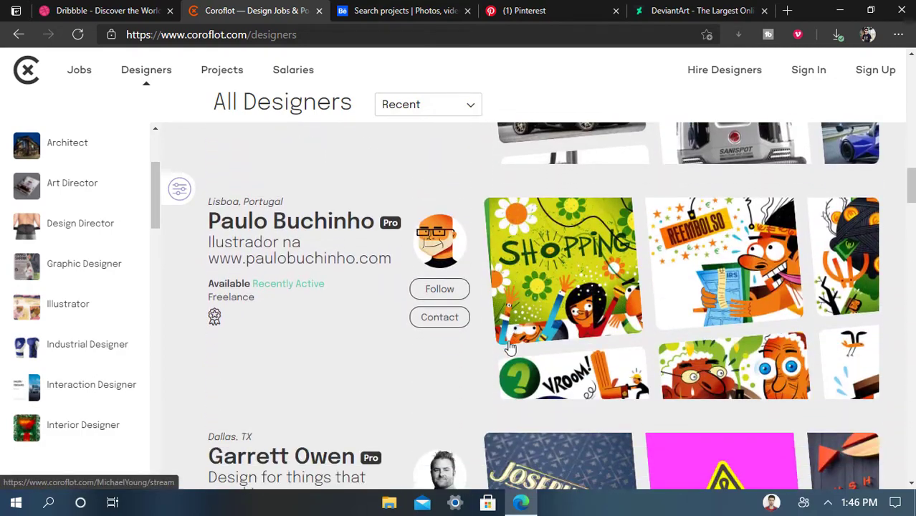
scroll(down, 3)
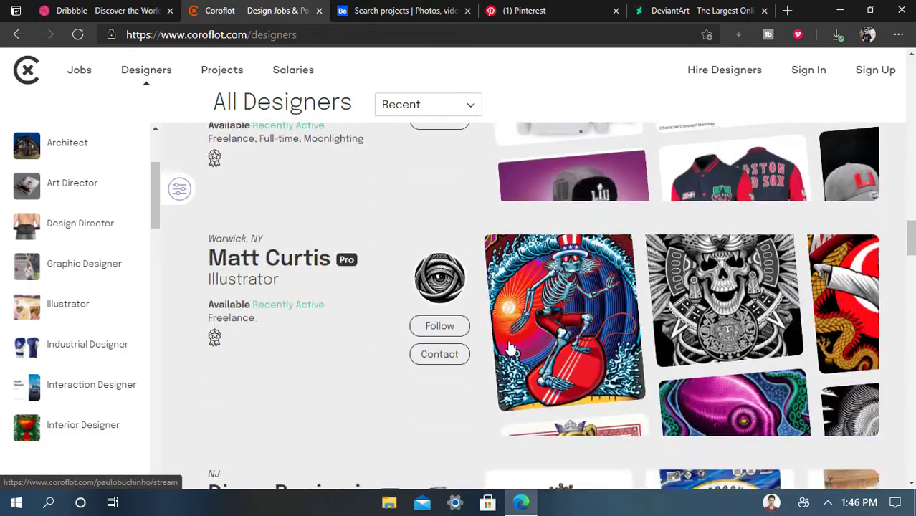
- Browse Behance's recommended projects down to thumbnails like Canoo with Jeff Ludes and Animated stickers
click(402, 10)
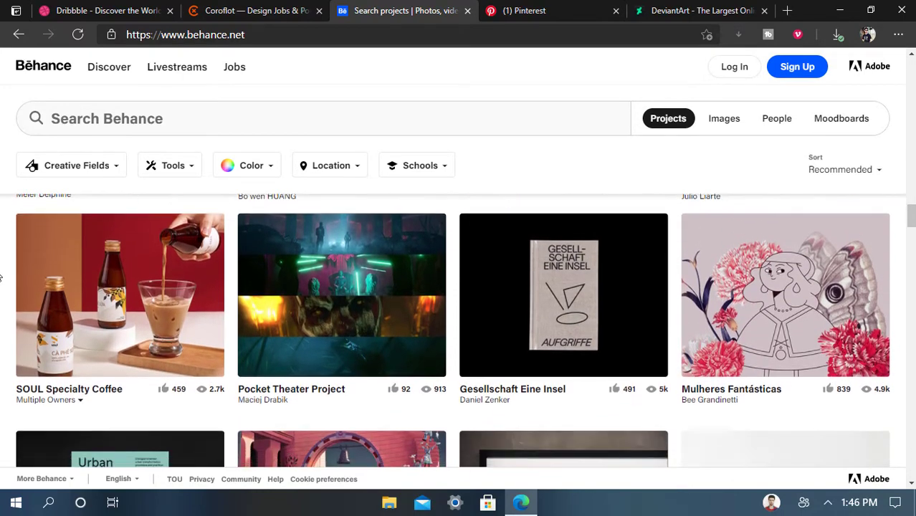
scroll(down, 3)
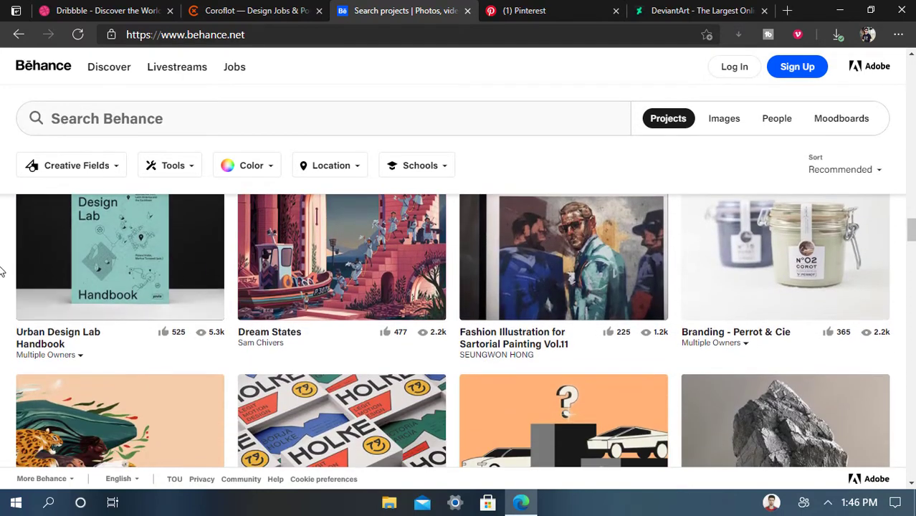
scroll(down, 3)
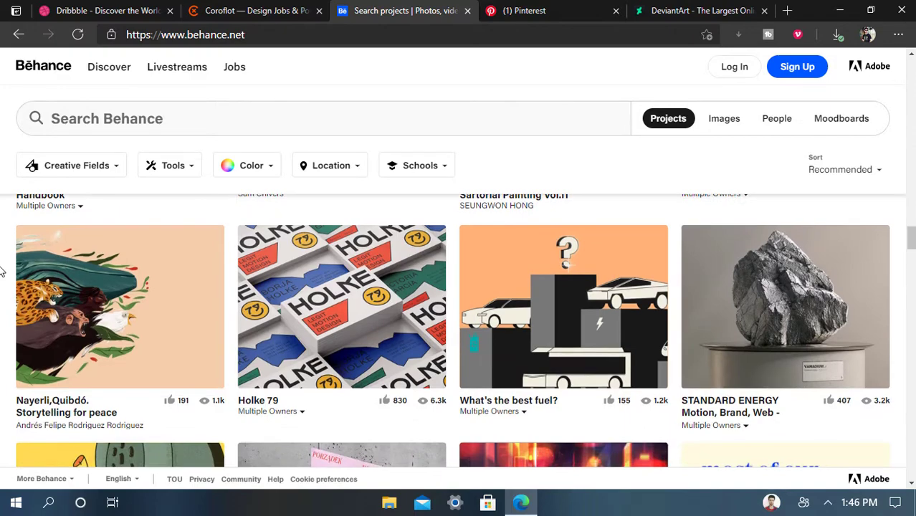
scroll(down, 3)
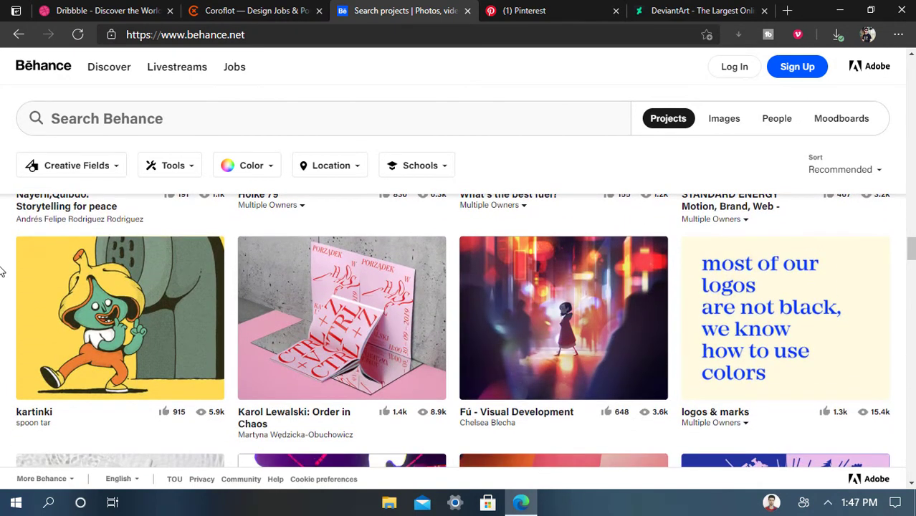
scroll(down, 3)
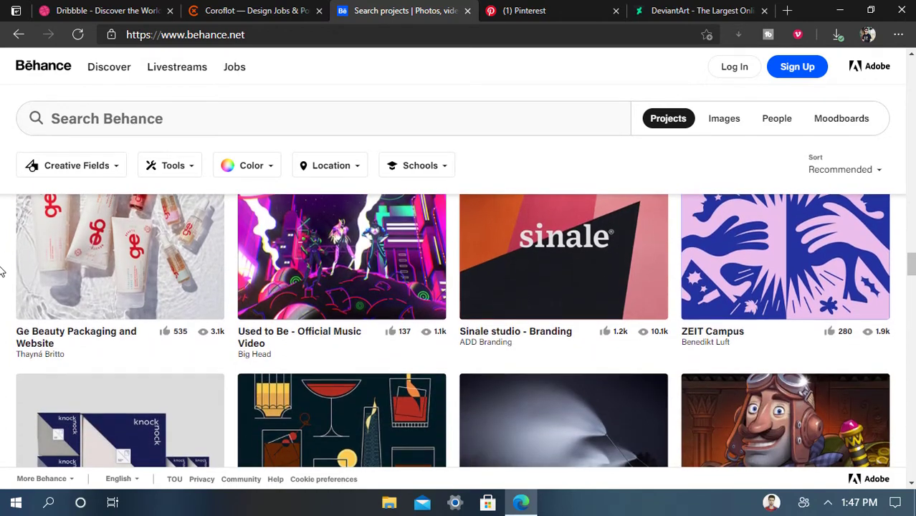
scroll(down, 3)
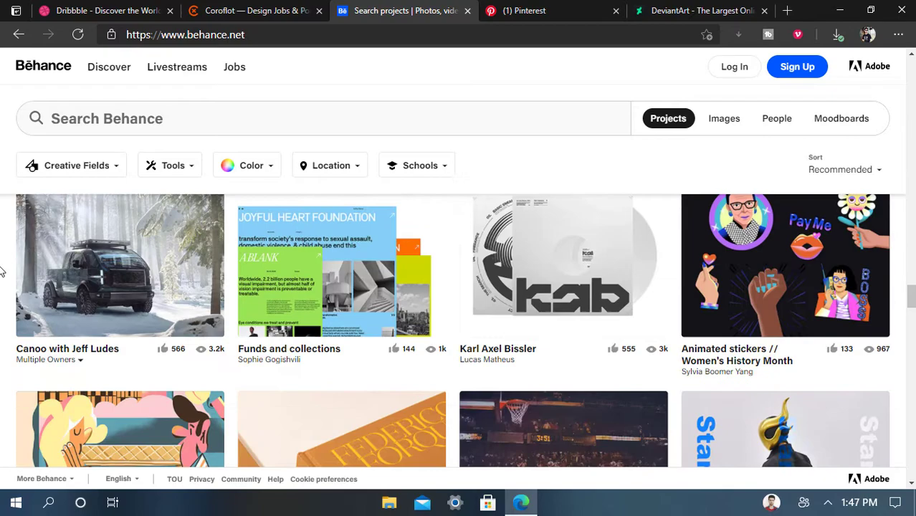
- Browse Pinterest's 'graphics' search results down through poster and typography pins
click(552, 10)
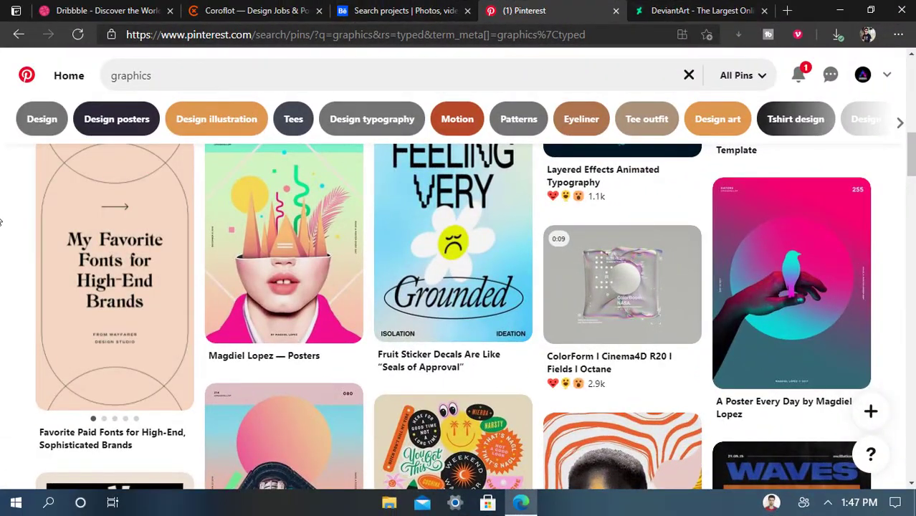
scroll(down, 3)
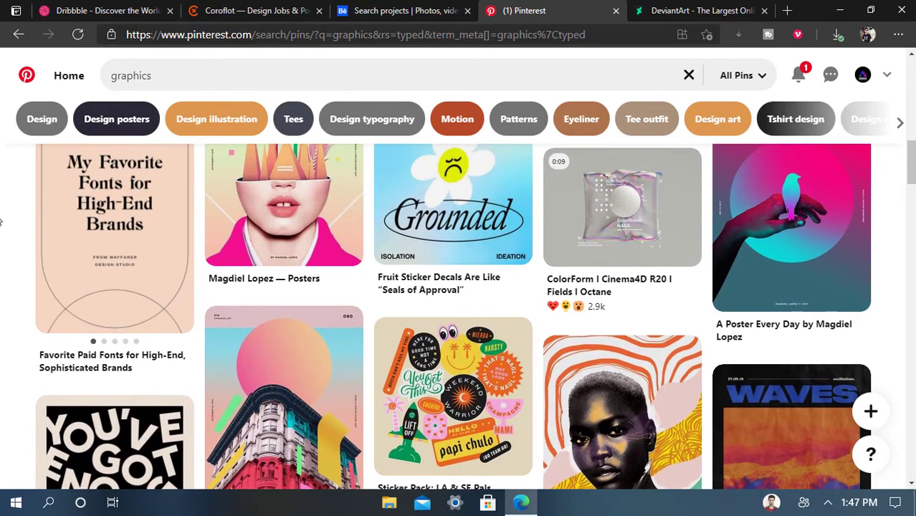
scroll(down, 3)
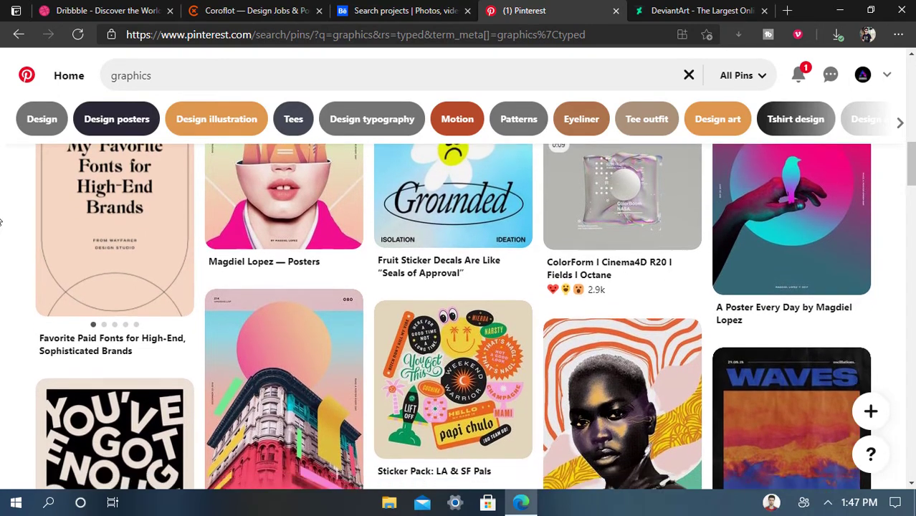
scroll(down, 3)
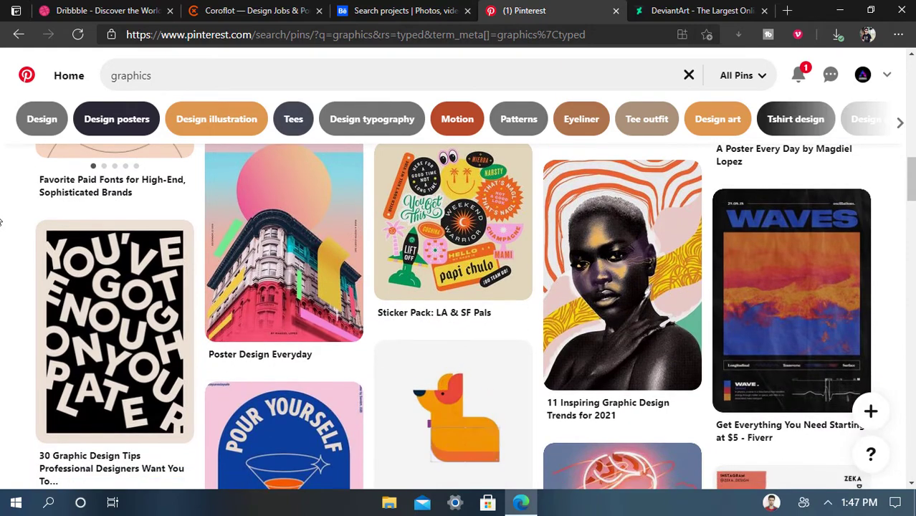
scroll(down, 3)
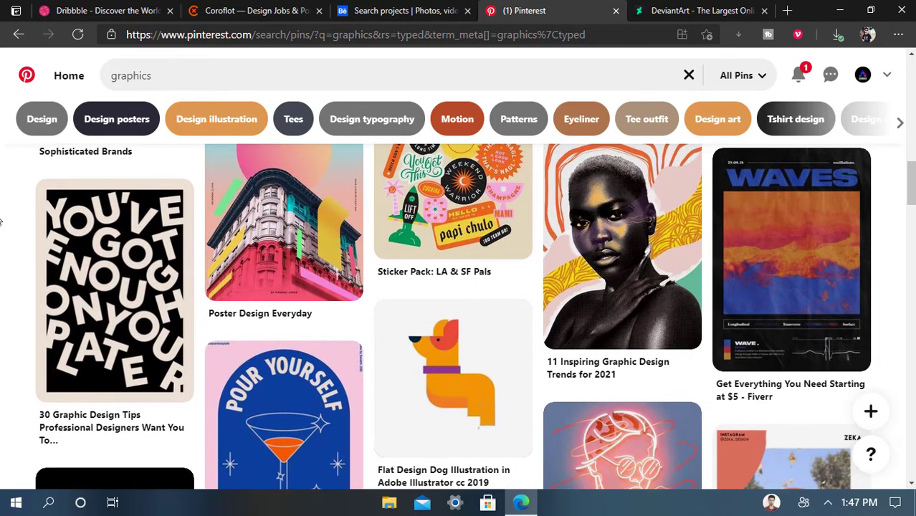
scroll(down, 3)
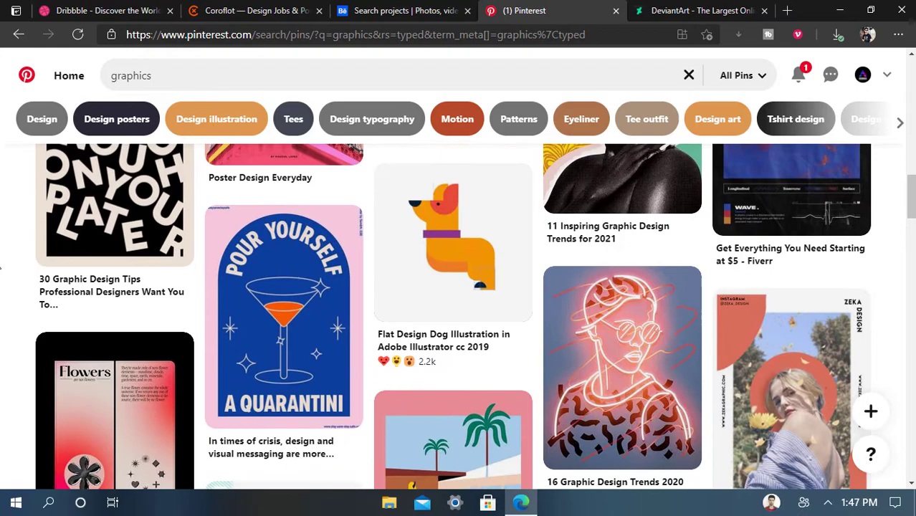
scroll(down, 3)
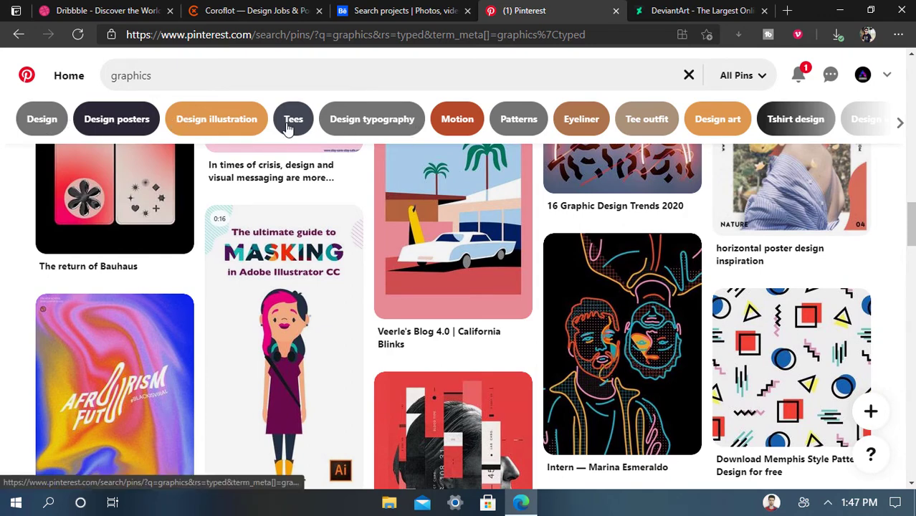
- Search Pinterest for 'graphic design illustration' via the suggestion chip and browse the results
click(217, 119)
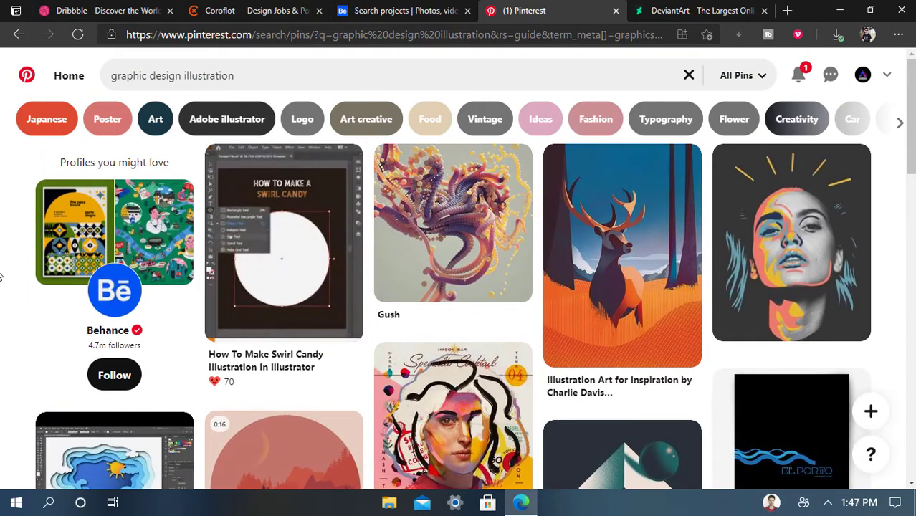
scroll(down, 3)
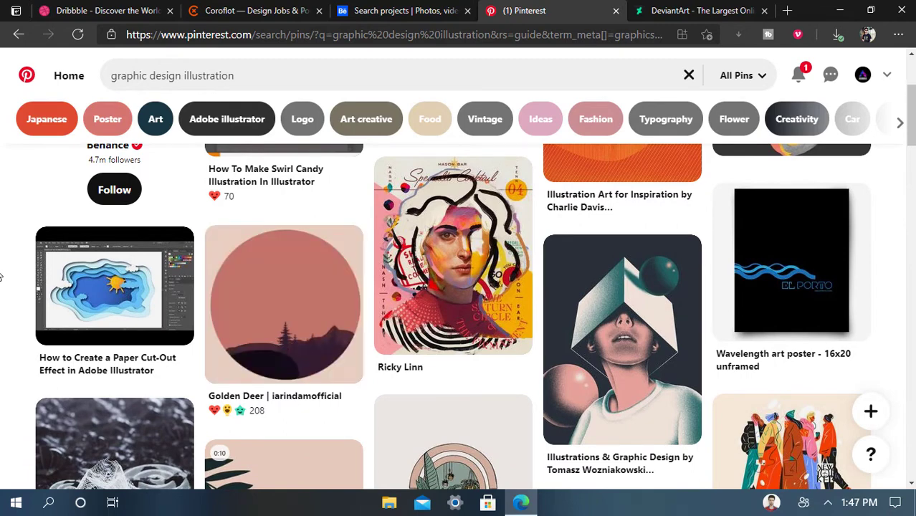
scroll(down, 3)
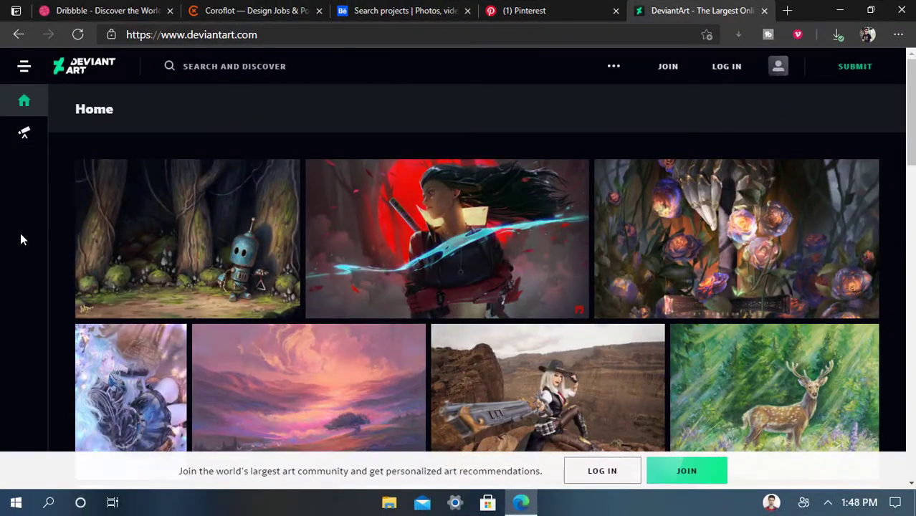
- Scroll DeviantArt's home feed past Explore Topics into artwork grids like The Light of Lights
scroll(up, 3)
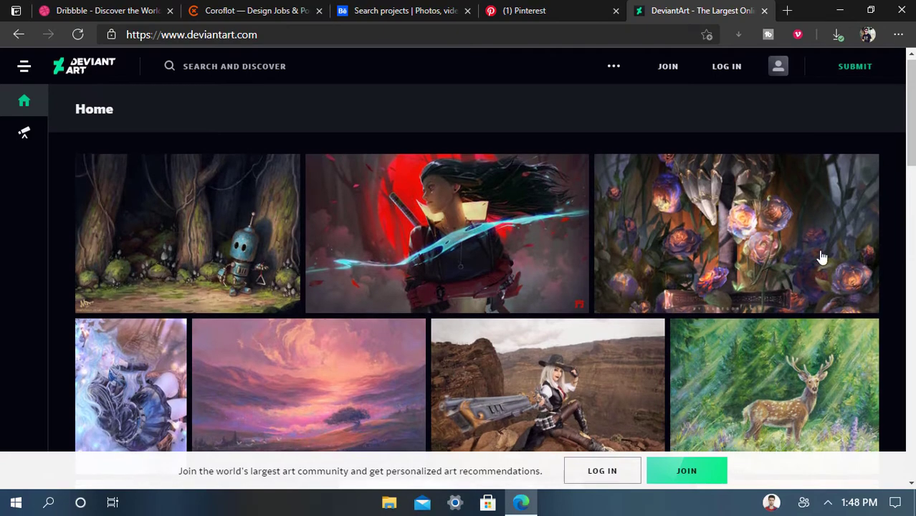
scroll(down, 3)
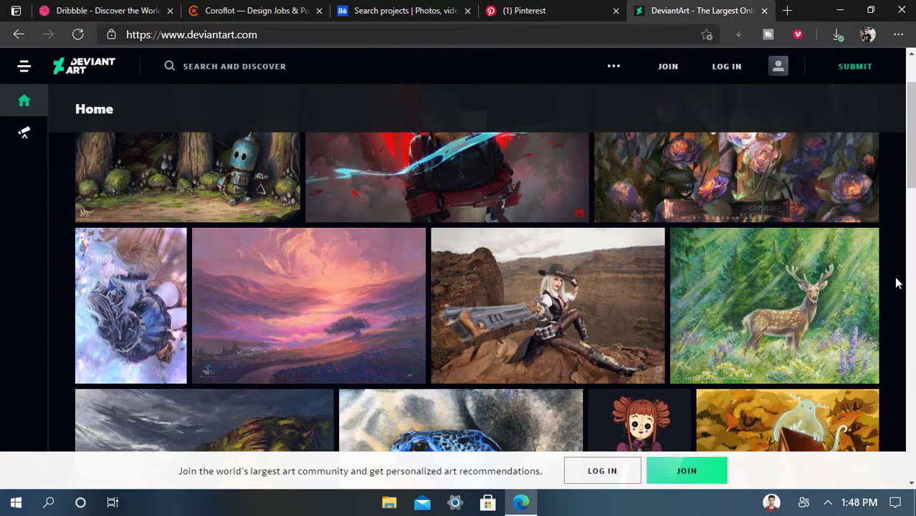
scroll(down, 3)
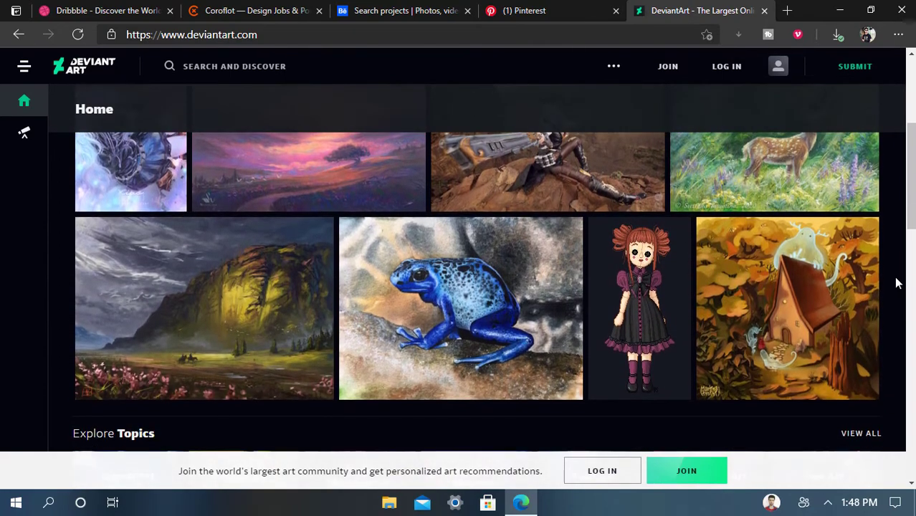
scroll(down, 3)
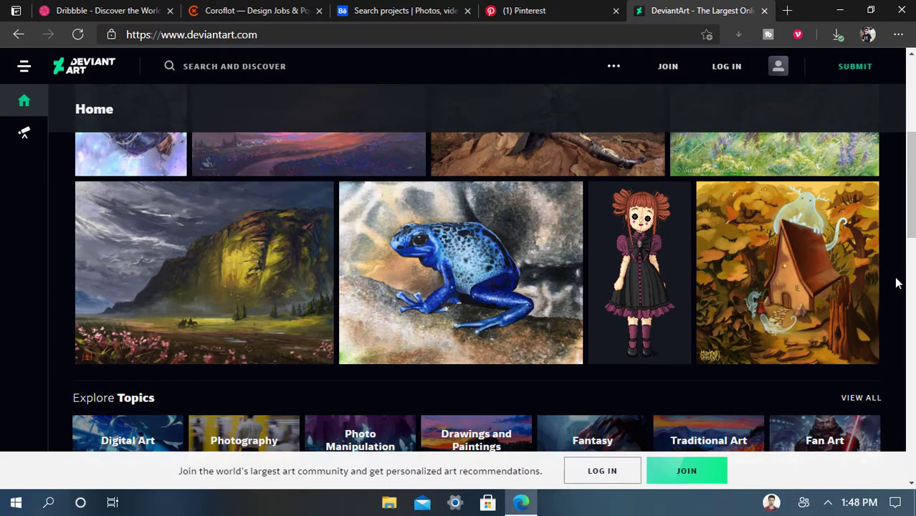
scroll(down, 3)
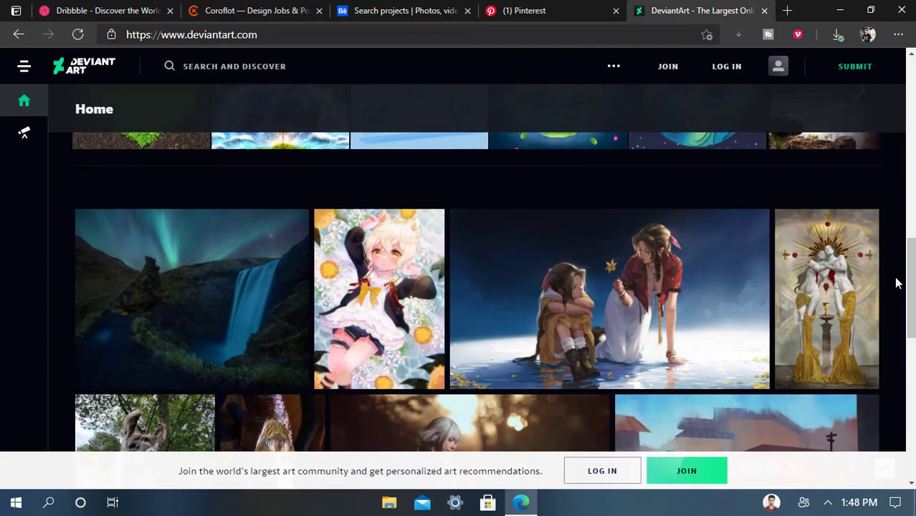
scroll(down, 3)
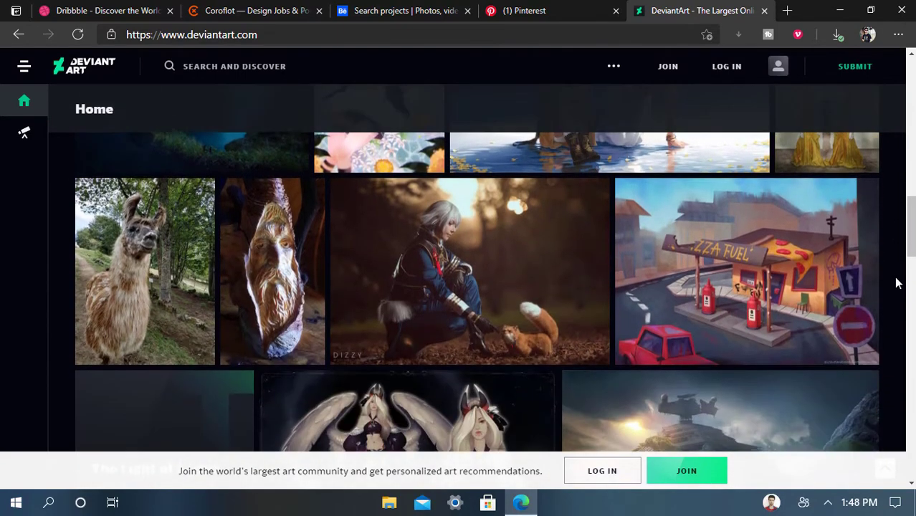
scroll(down, 3)
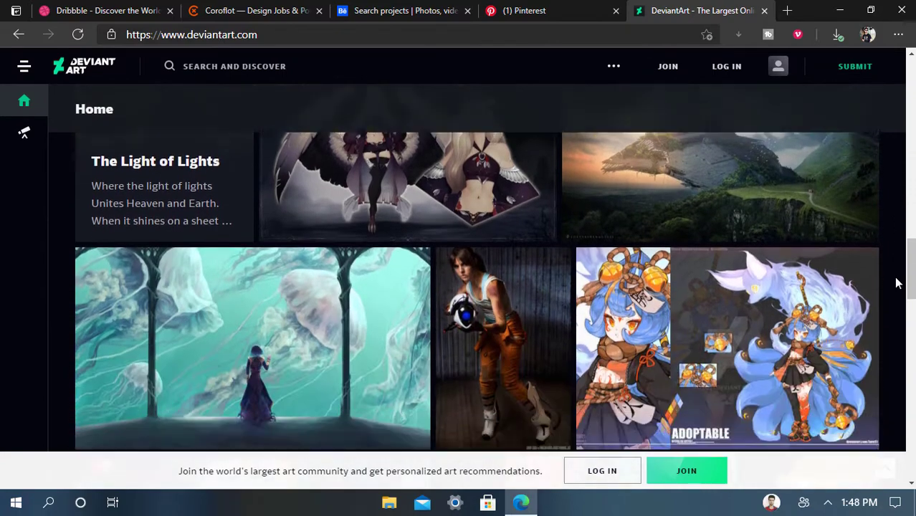
scroll(down, 3)
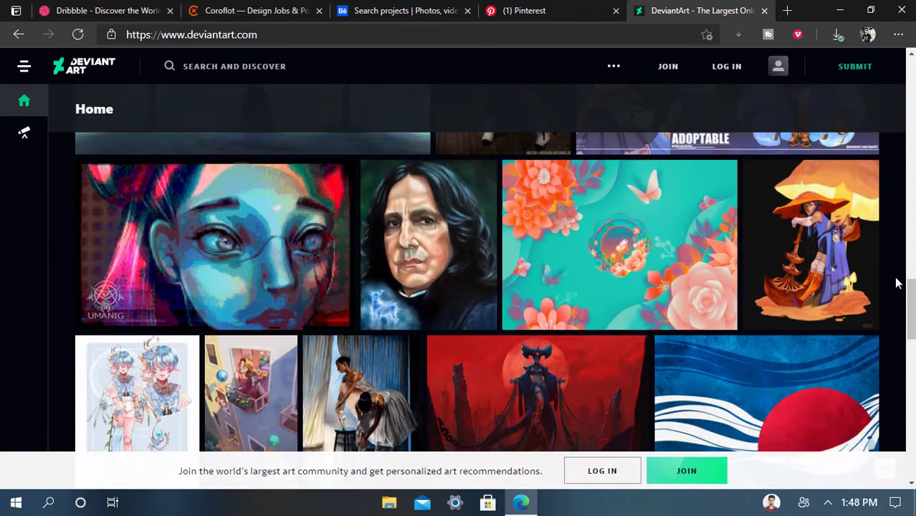
mouse_move(3, 283)
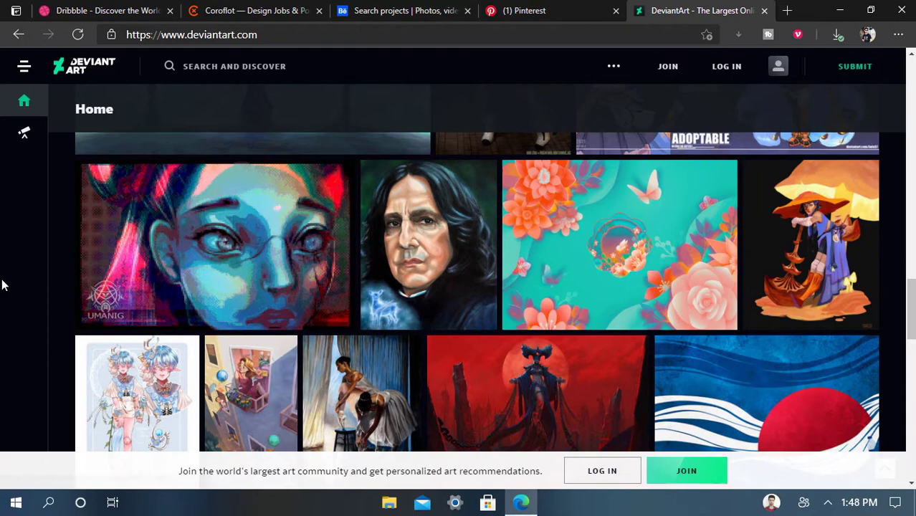
mouse_move(23, 82)
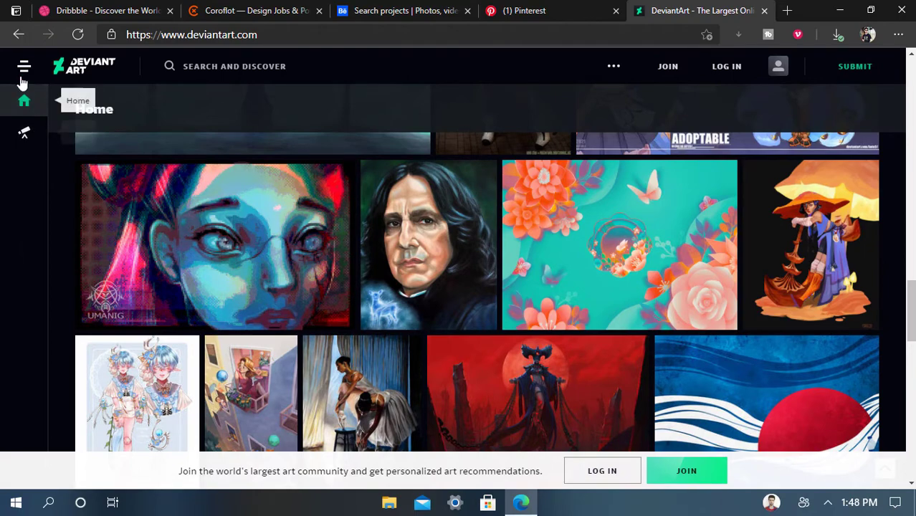
- Go to DeviantArt's Topics page and browse the All Topics grid to Fantasy, Fractal and Game Art
click(23, 66)
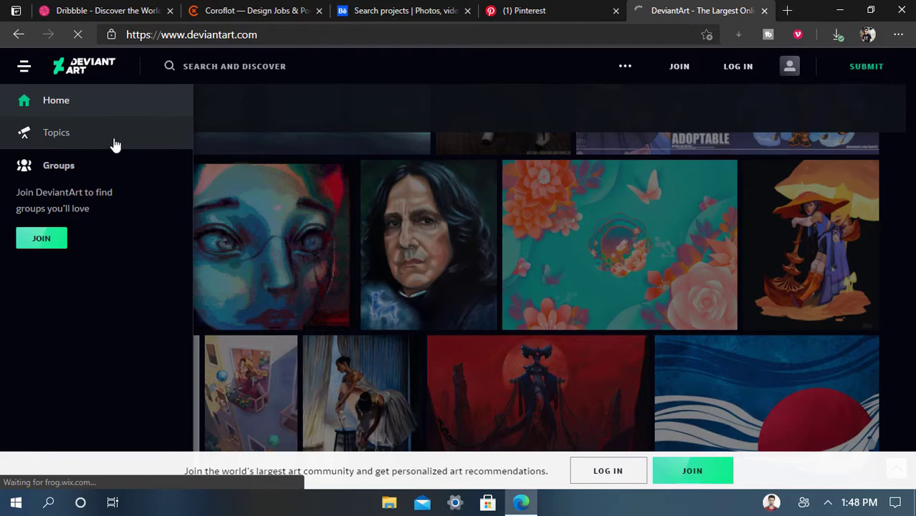
click(55, 132)
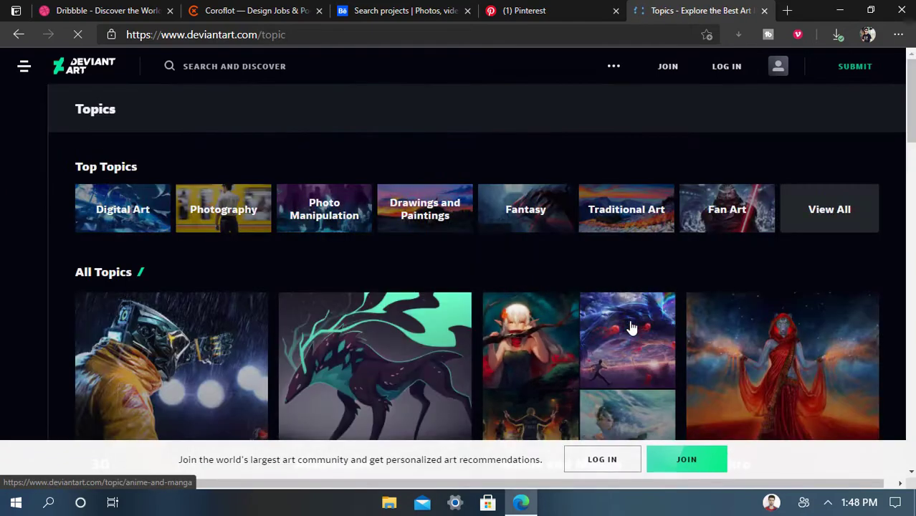
scroll(down, 3)
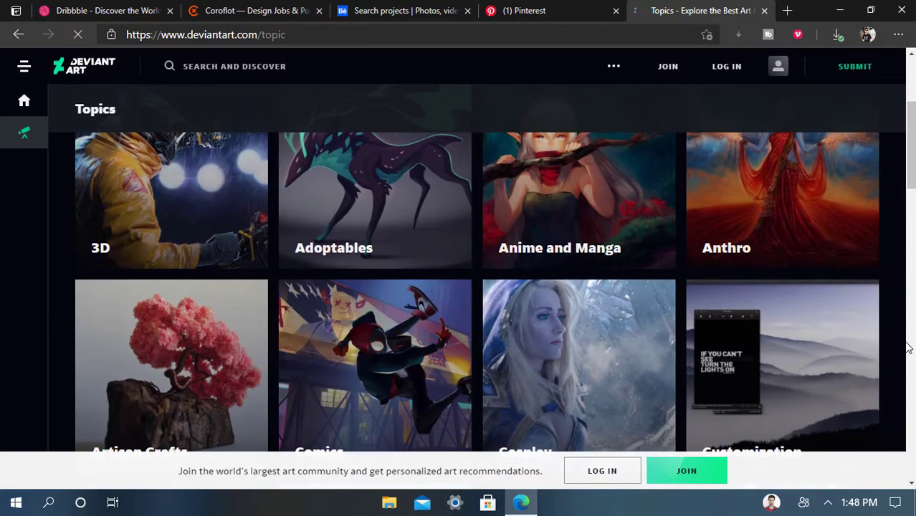
scroll(down, 3)
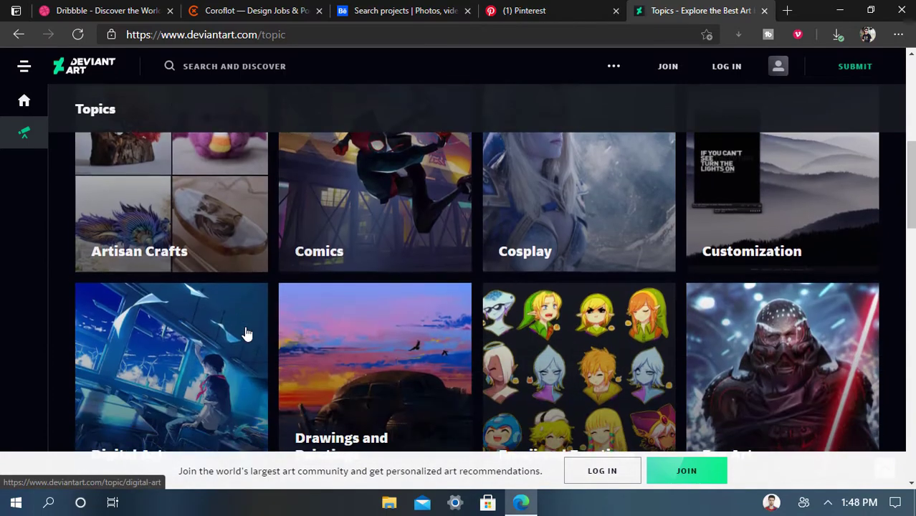
scroll(down, 3)
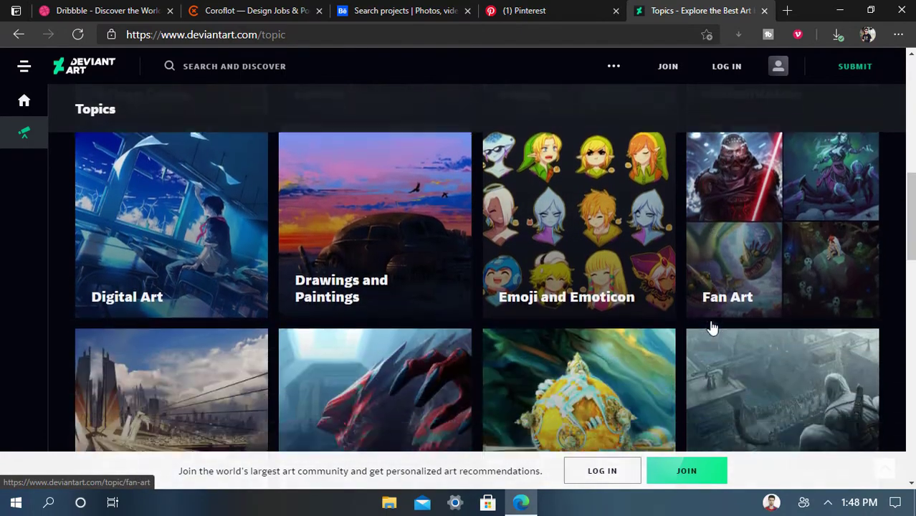
scroll(down, 3)
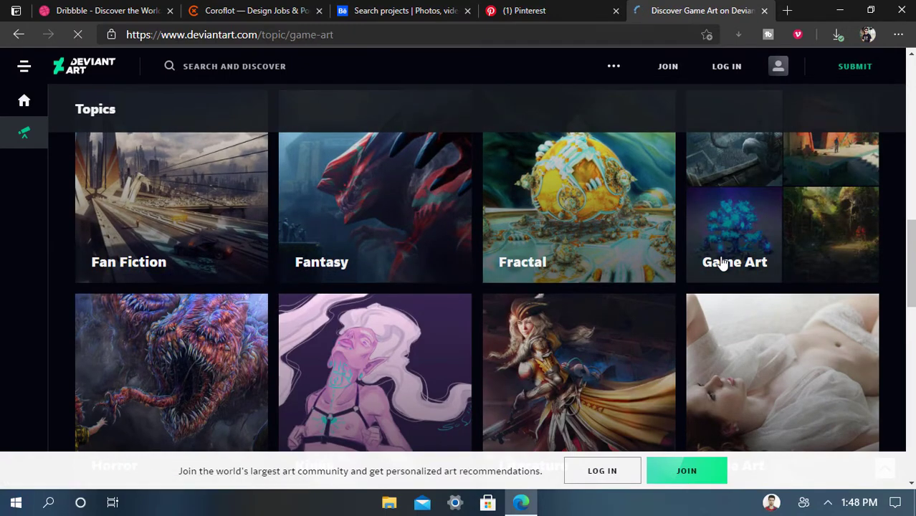
- Browse the Game Art topic's concept art gallery and return to its top banner
click(734, 261)
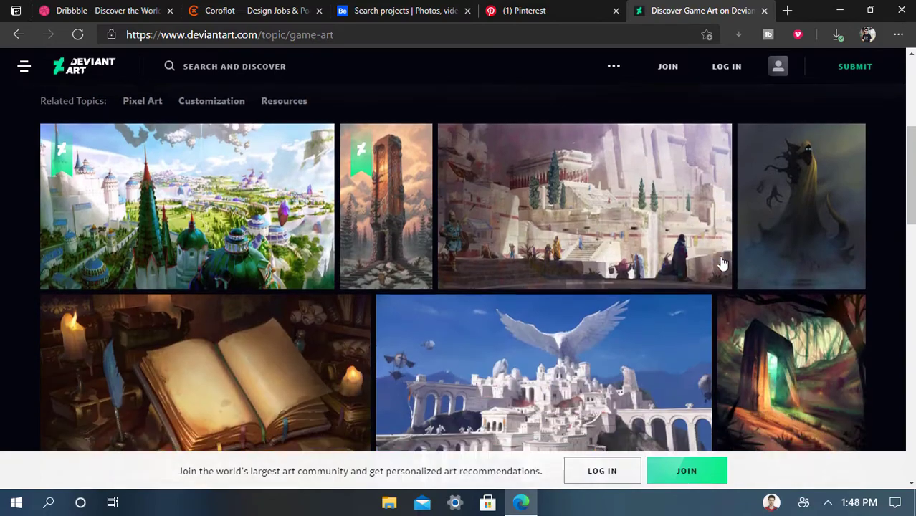
scroll(down, 3)
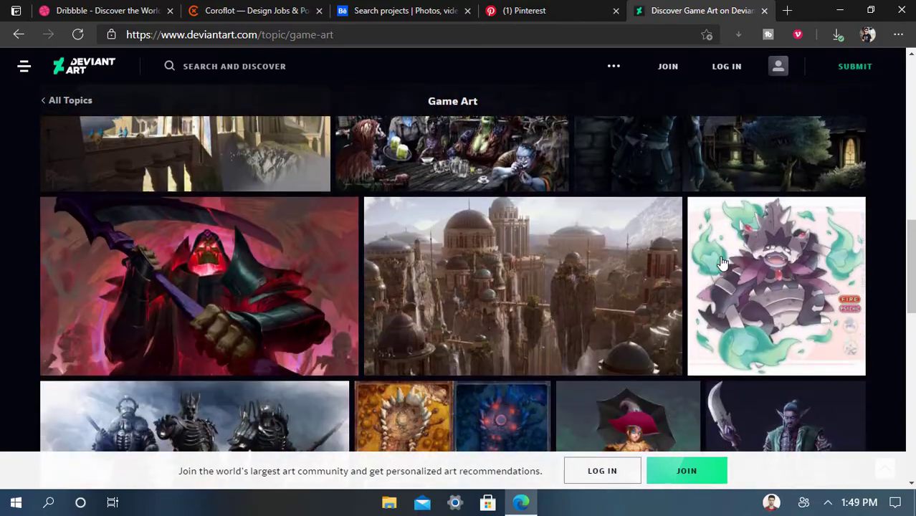
scroll(down, 3)
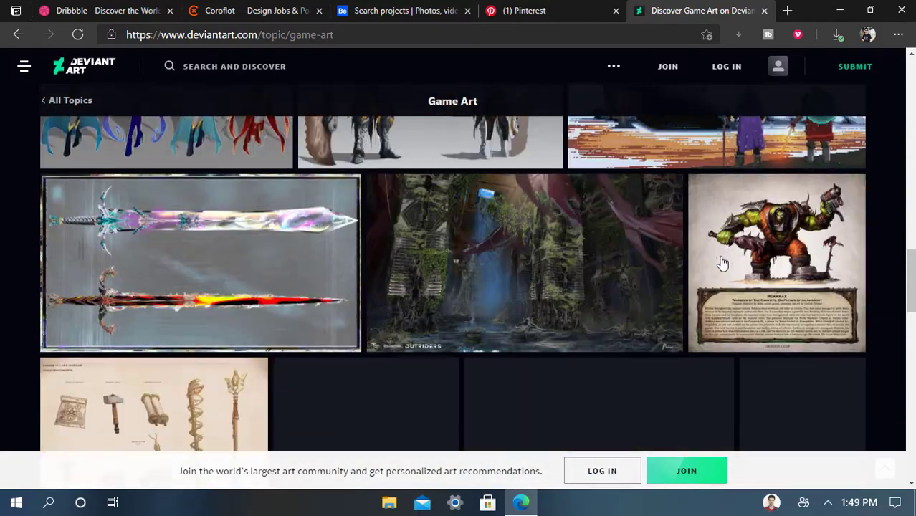
scroll(down, 3)
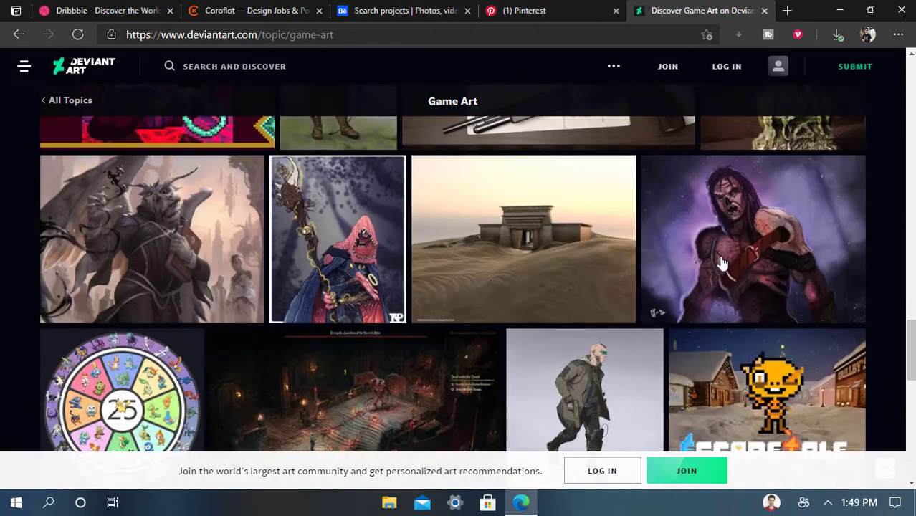
scroll(down, 3)
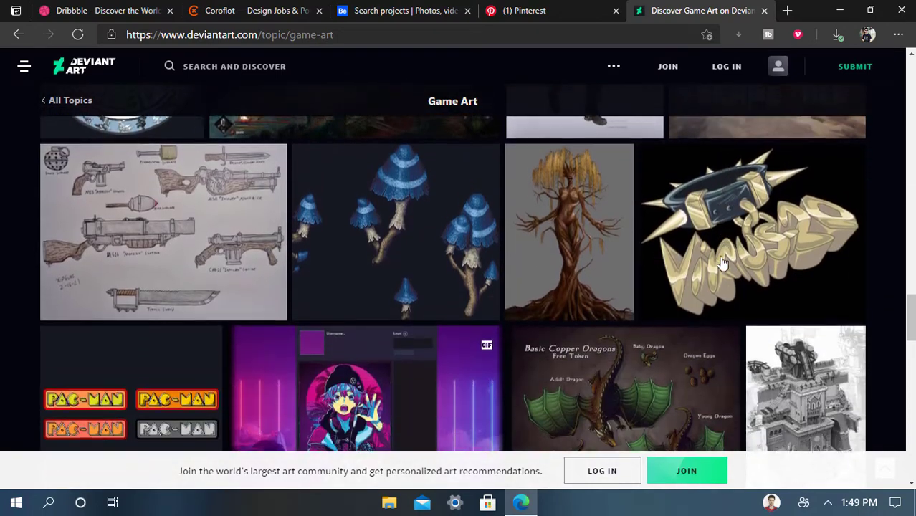
scroll(down, 3)
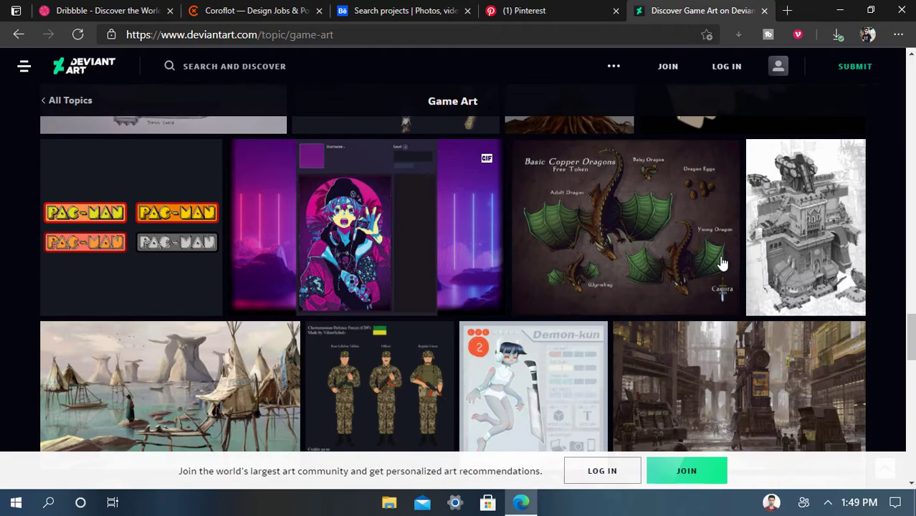
scroll(down, 3)
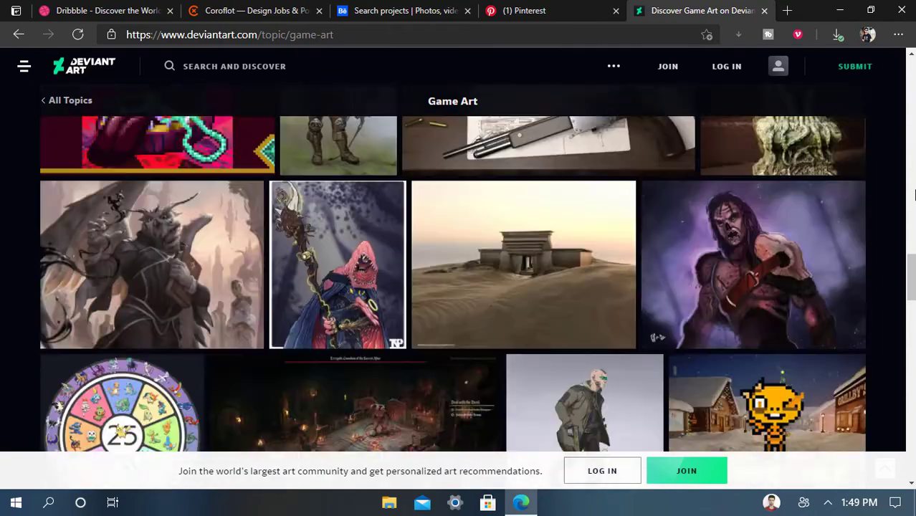
scroll(up, 3)
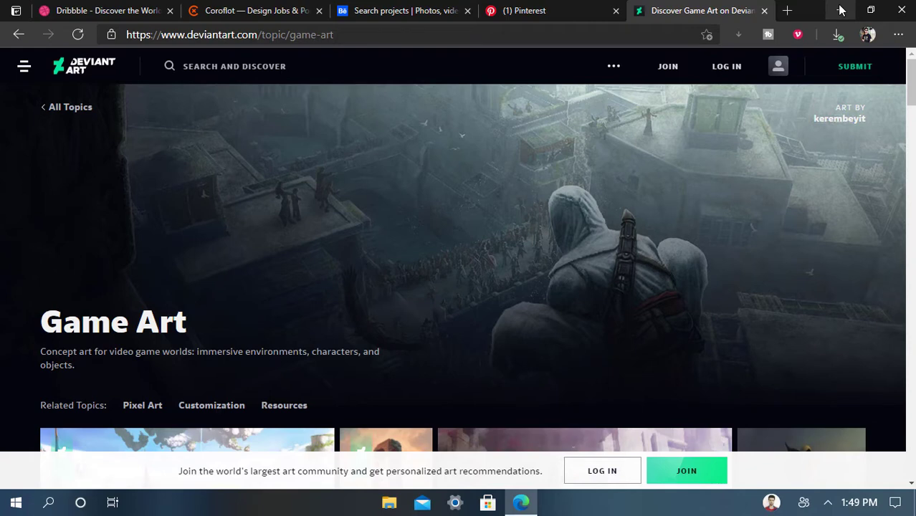
mouse_move(828, 13)
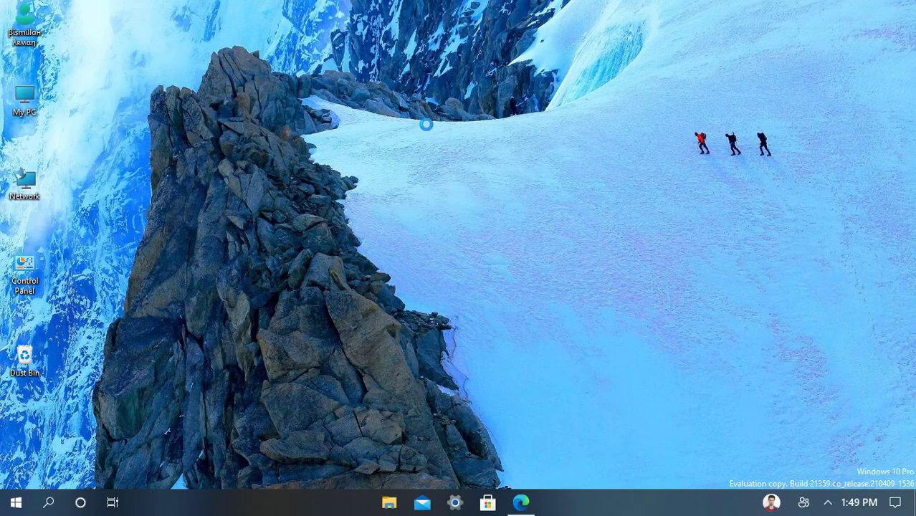
mouse_move(430, 132)
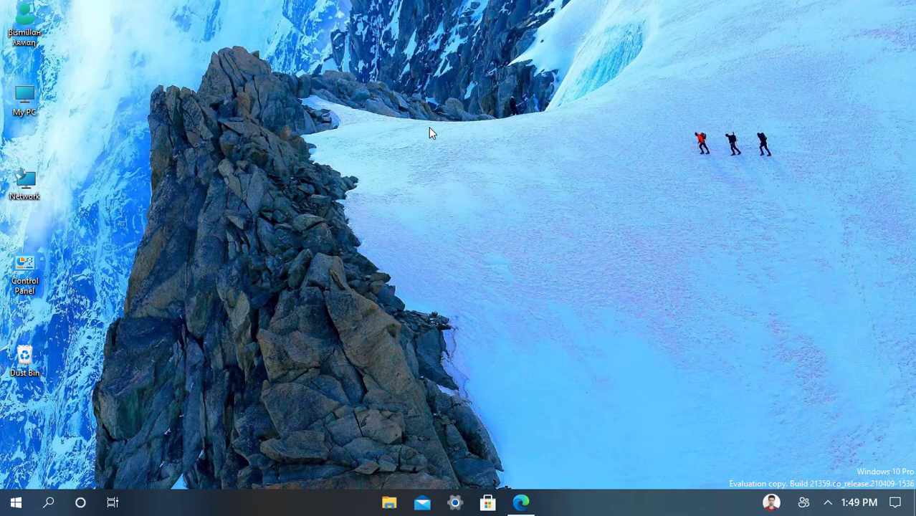